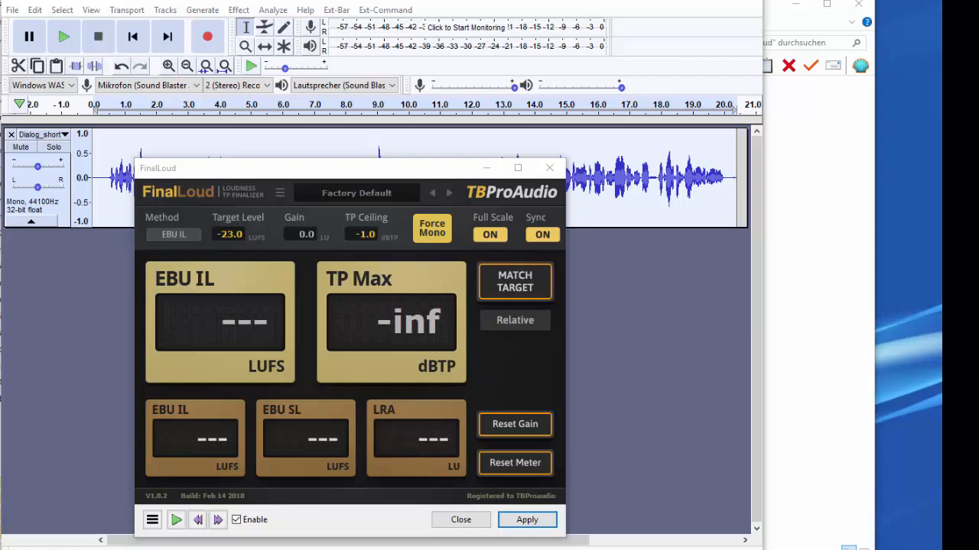
mouse_move(875, 374)
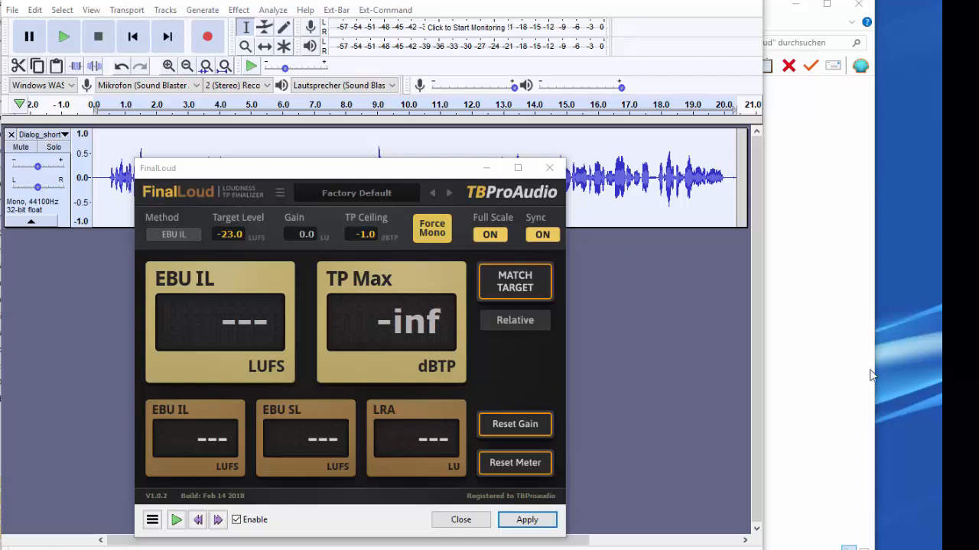
- Load the Amazon Alexa factory preset for a -14.0 LUFS target and -2.0 true-peak ceiling
left_click(280, 193)
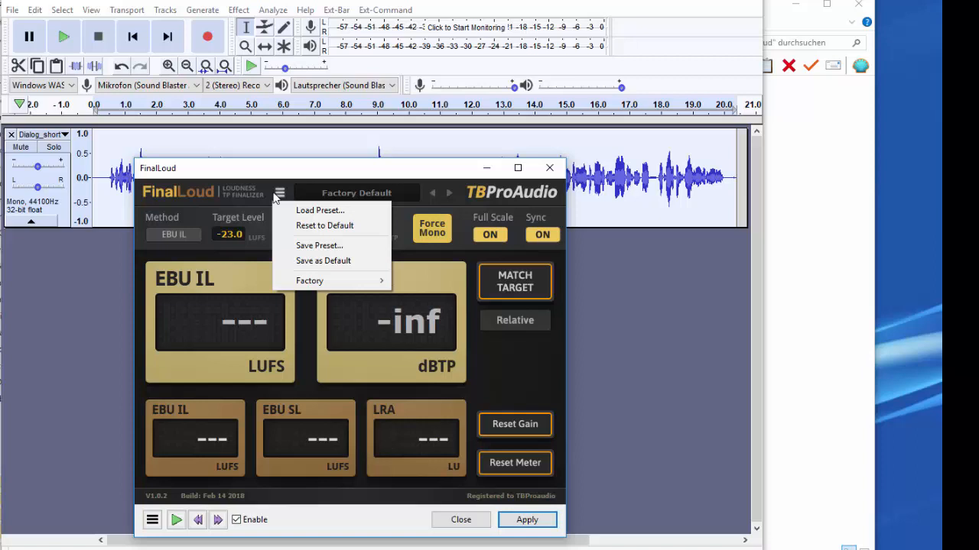
left_click(309, 282)
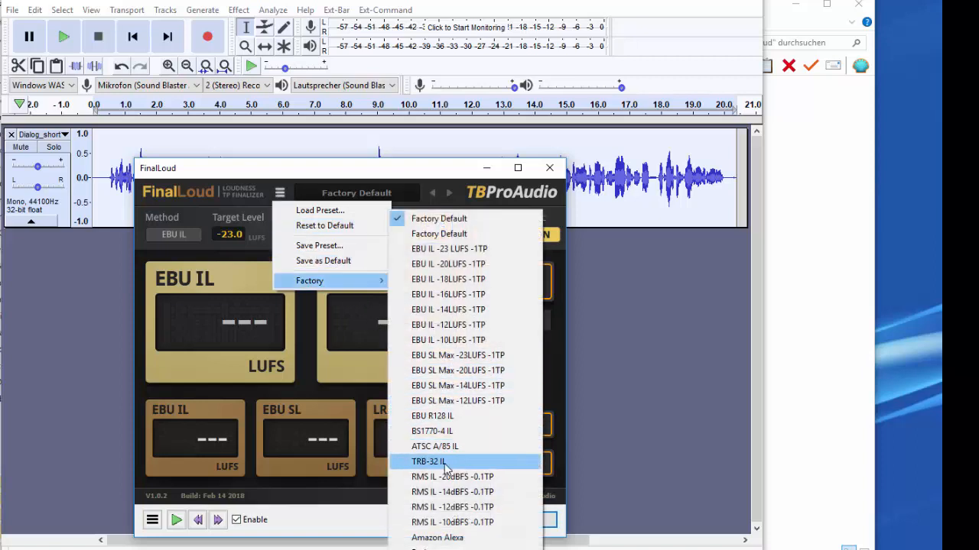
left_click(438, 538)
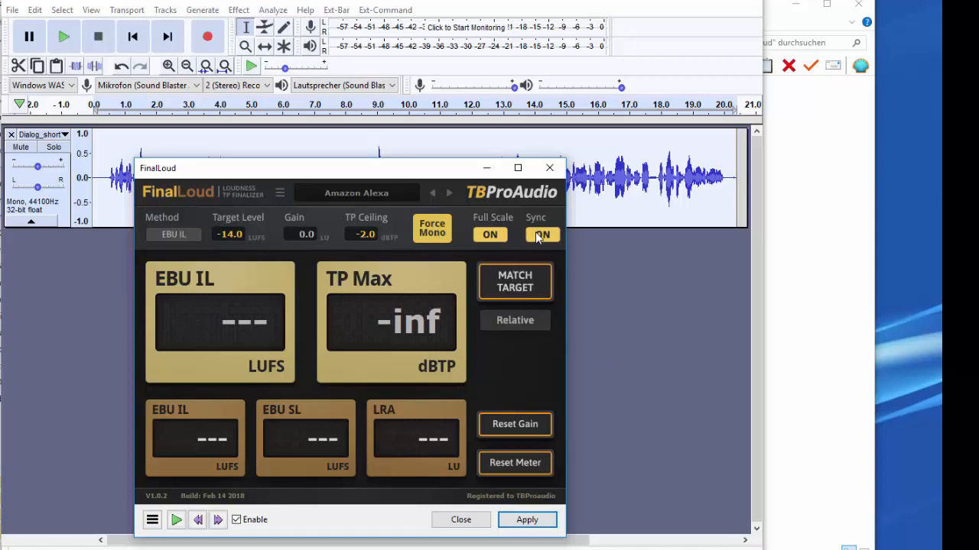
mouse_move(541, 266)
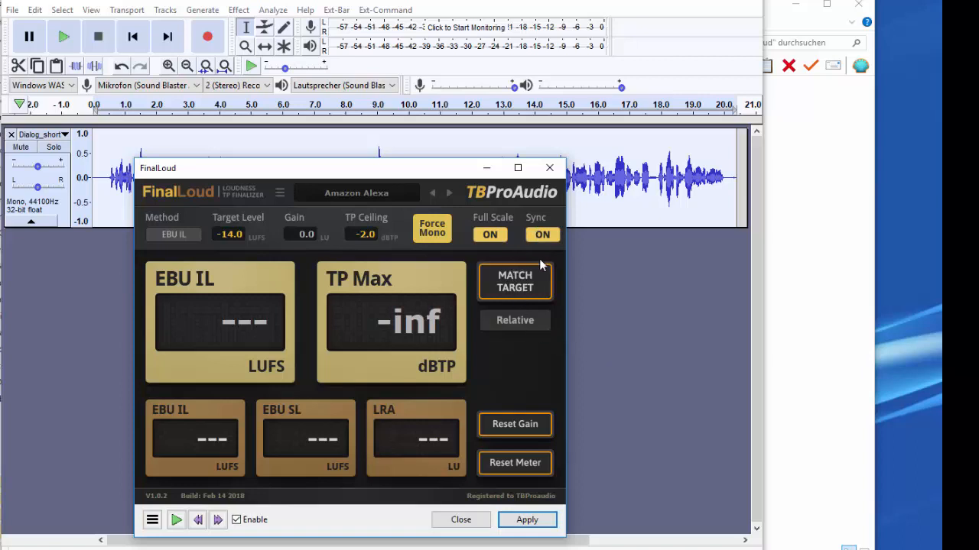
mouse_move(526, 312)
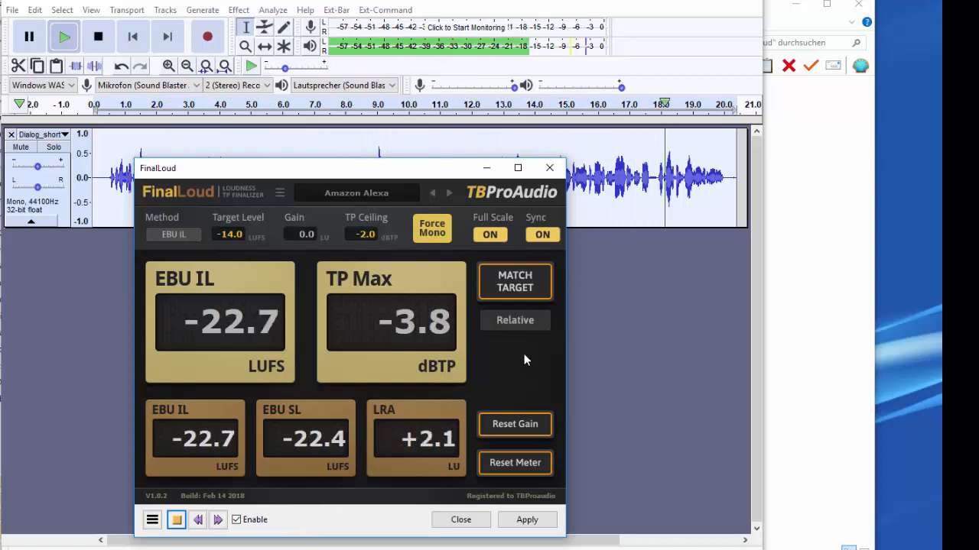
- Match Target to compute +8.7 dB gain from the measured -22.7 LUFS
left_click(514, 282)
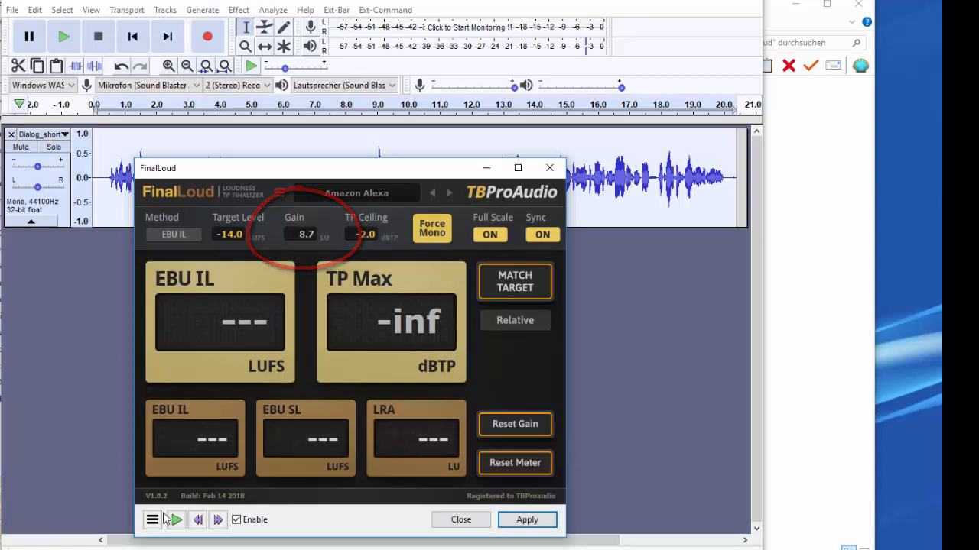
- Replay and re-match until EBU IL reads -14.0 LUFS, -2.0 true peak, gain 9.2
left_click(65, 37)
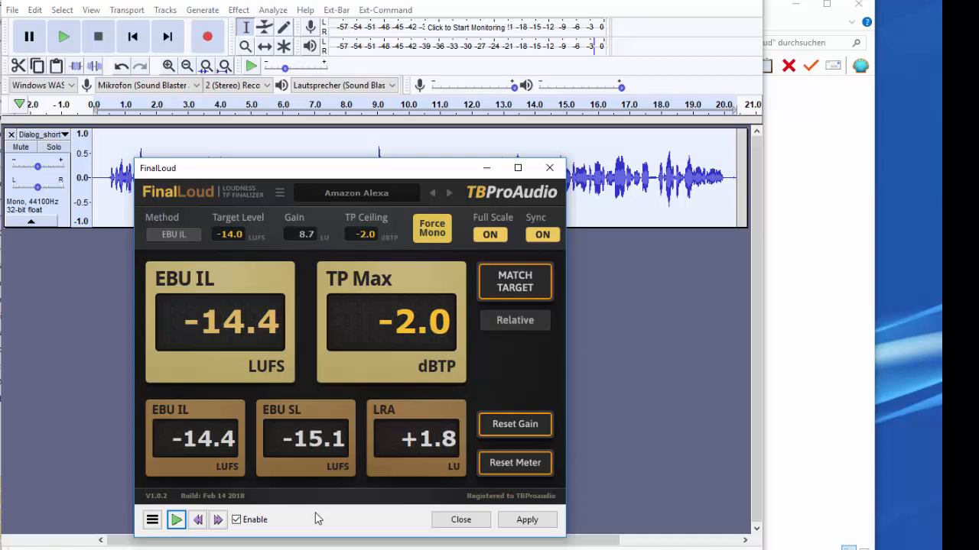
left_click(176, 520)
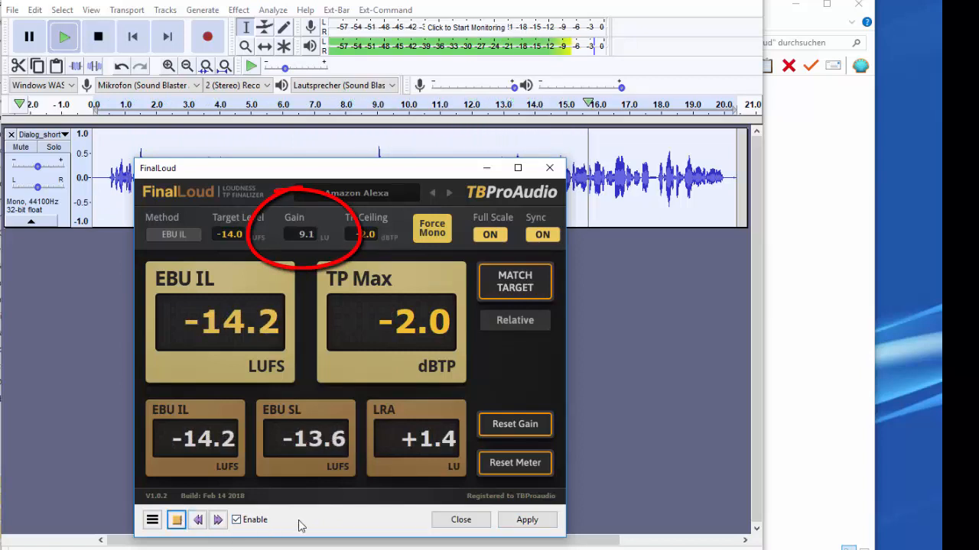
left_click(177, 520)
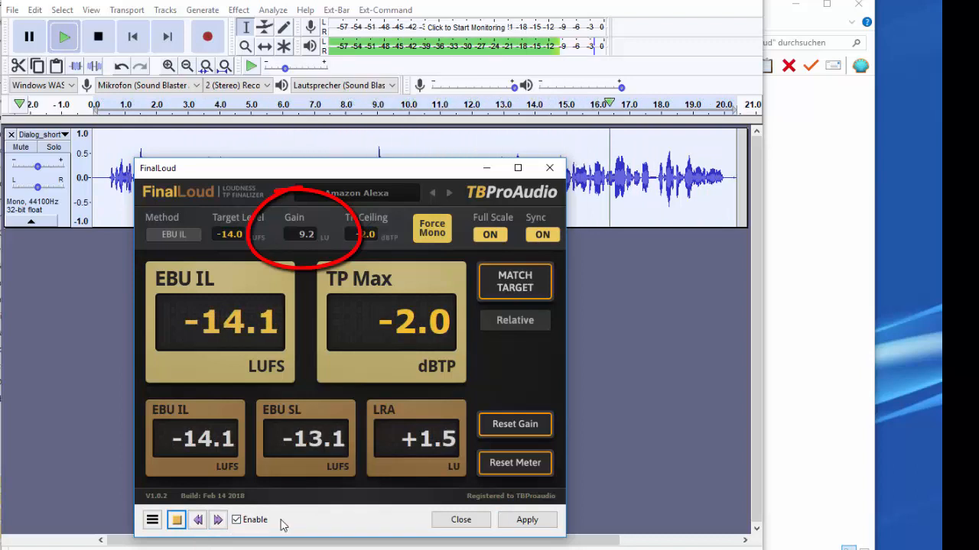
left_click(176, 519)
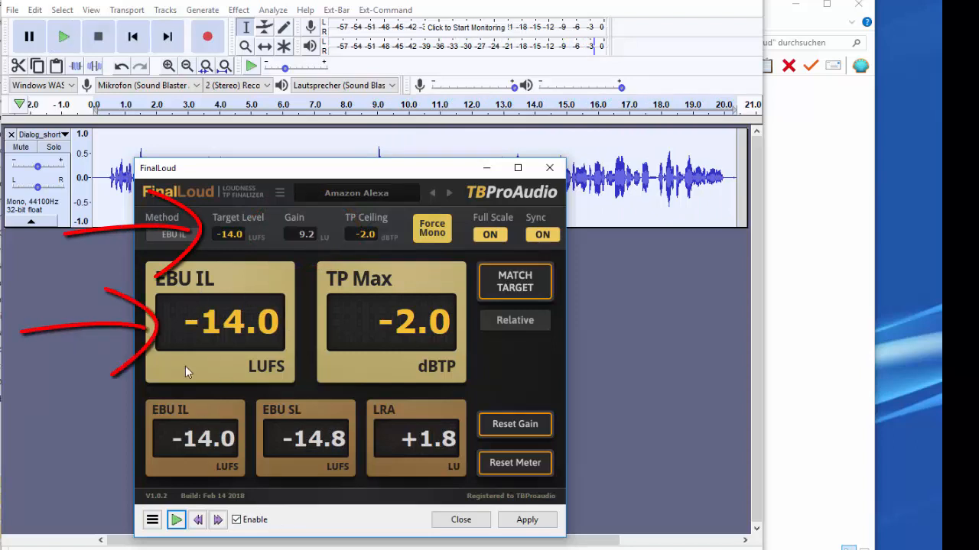
mouse_move(296, 385)
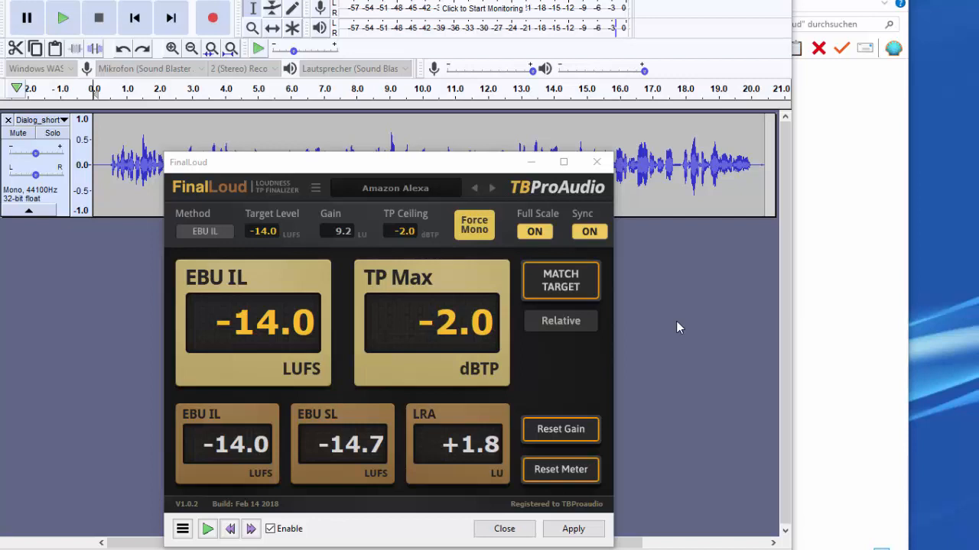
mouse_move(560, 430)
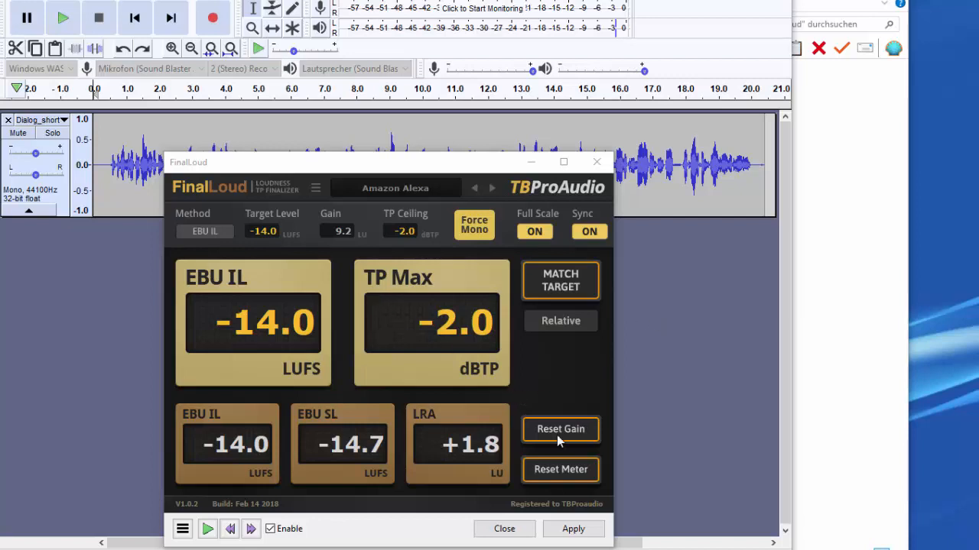
- Reset the gain, switch to Absolute mode and write the loudness gain into the voice track
left_click(560, 428)
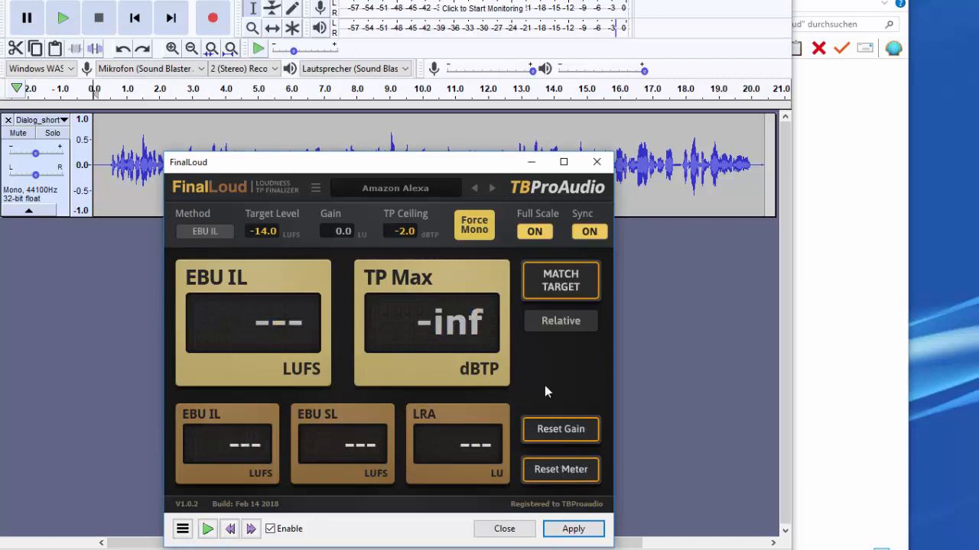
left_click(559, 321)
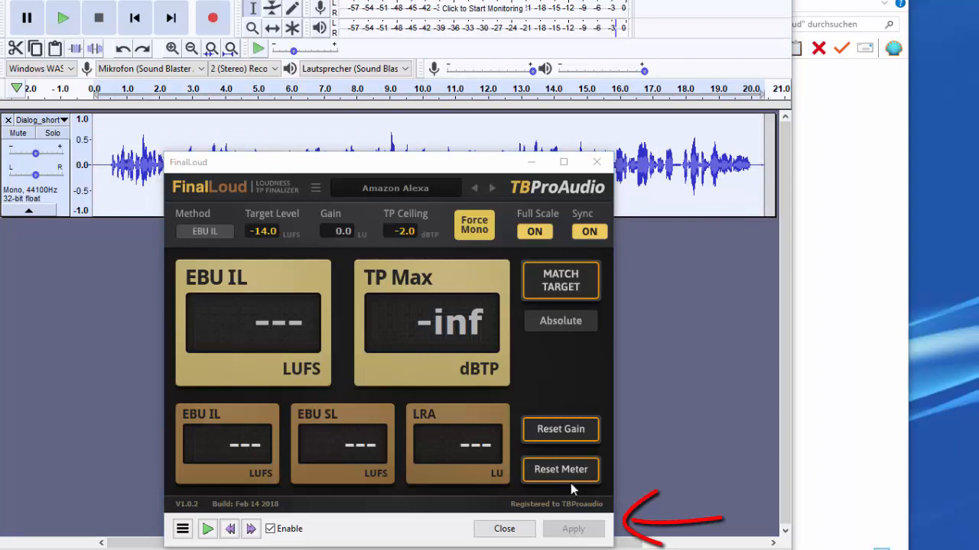
left_click(574, 529)
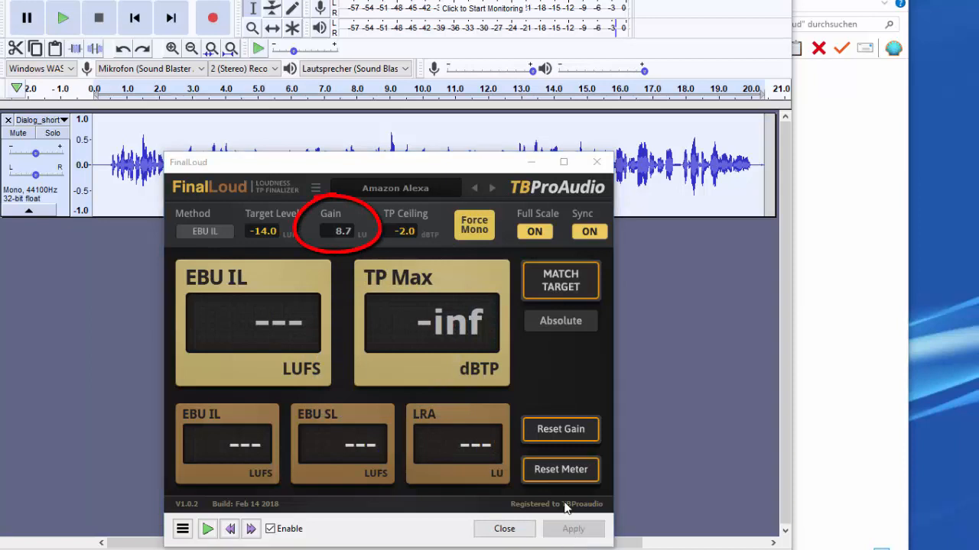
left_click(572, 530)
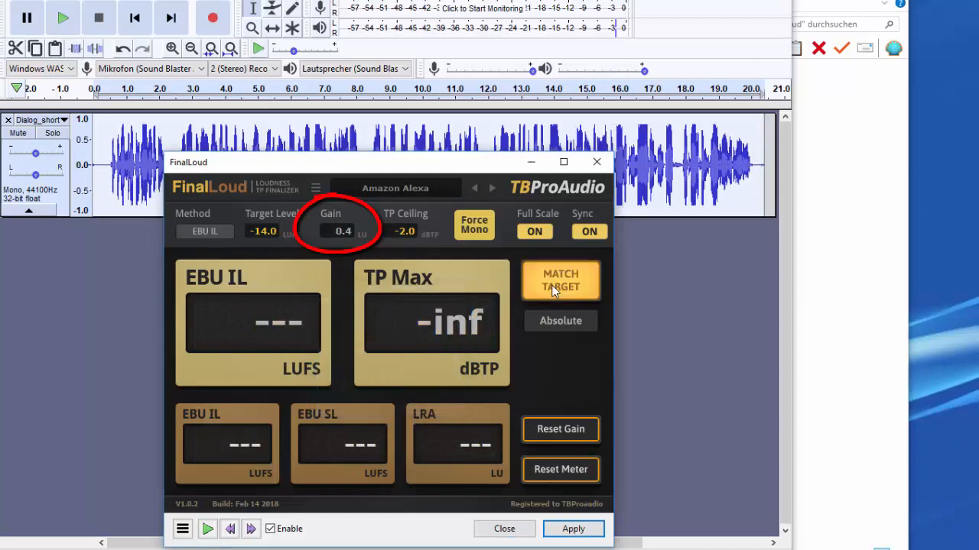
- Recheck the remaining offset with Match Target, then reset the gain and meters to zero
left_click(572, 529)
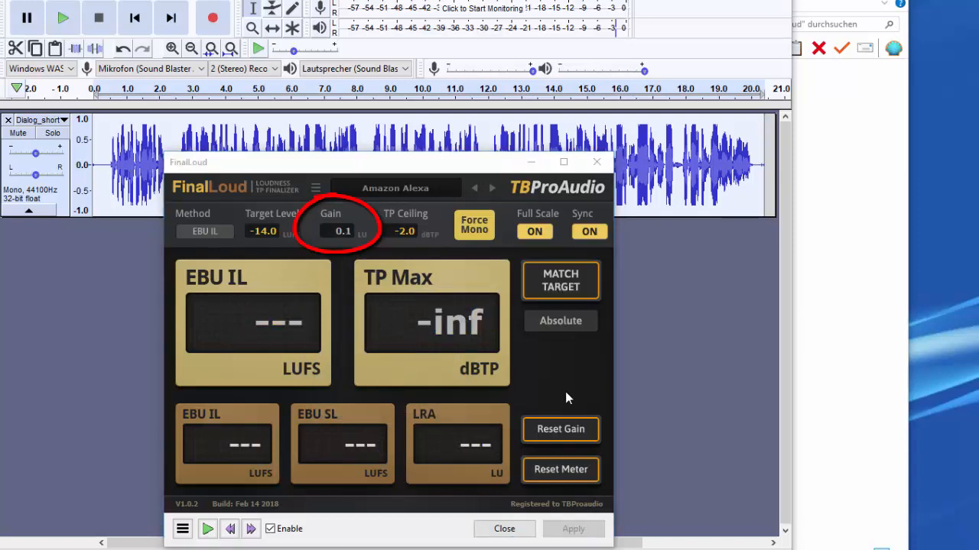
left_click(572, 529)
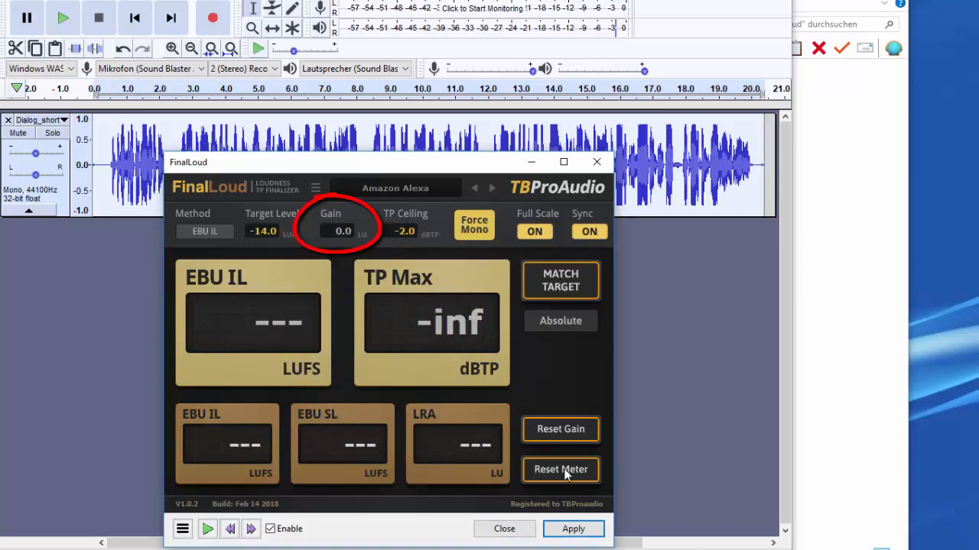
left_click(573, 529)
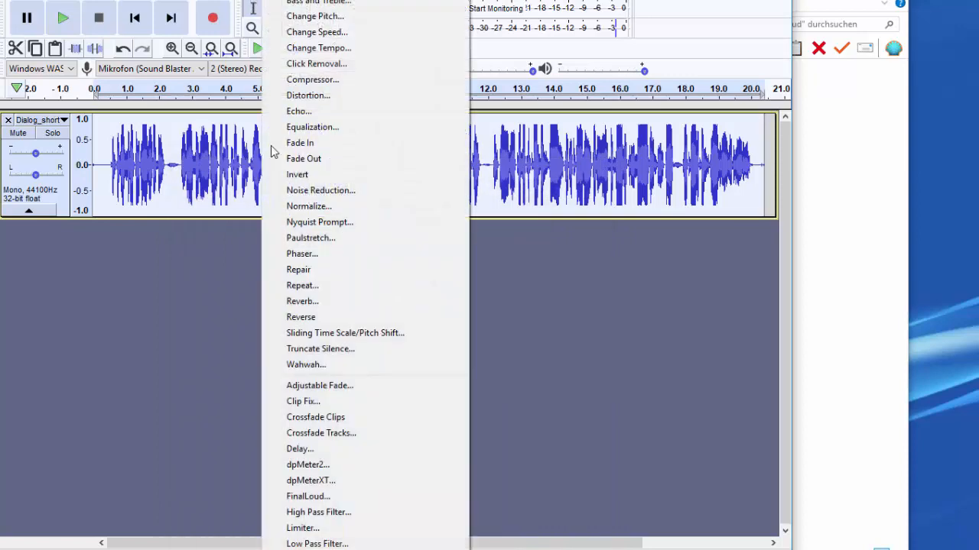
- Run dpMeter II on the processed track to confirm -14.0 LUFS integrated loudness
left_click(308, 464)
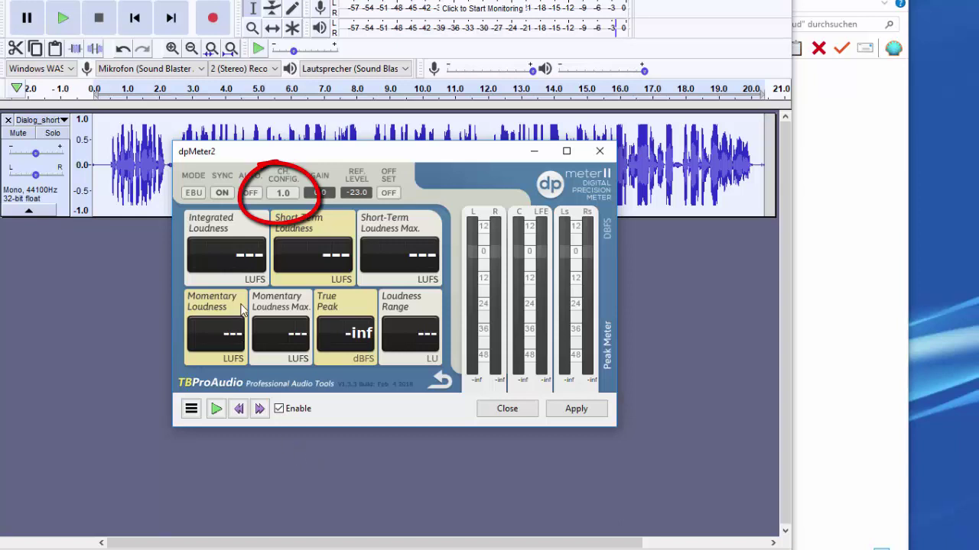
left_click(285, 193)
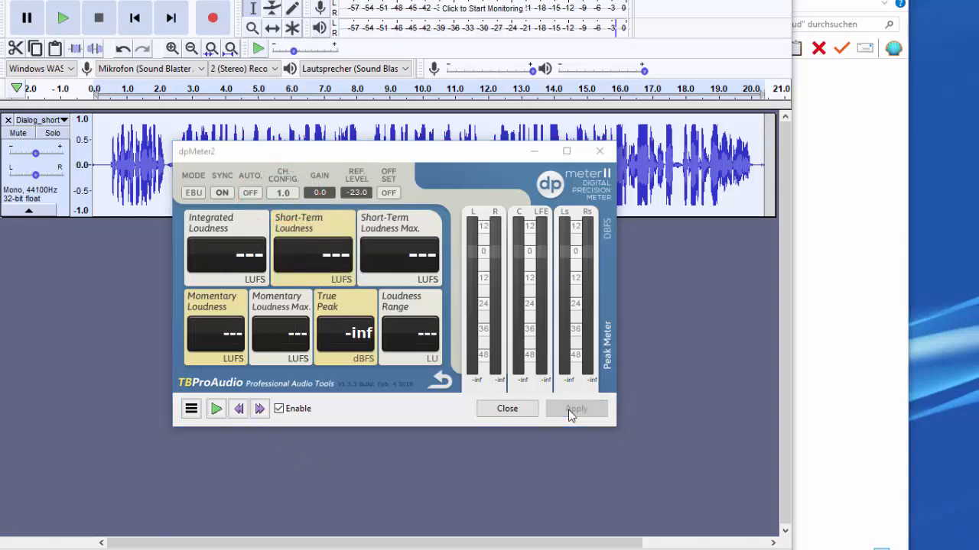
left_click(575, 408)
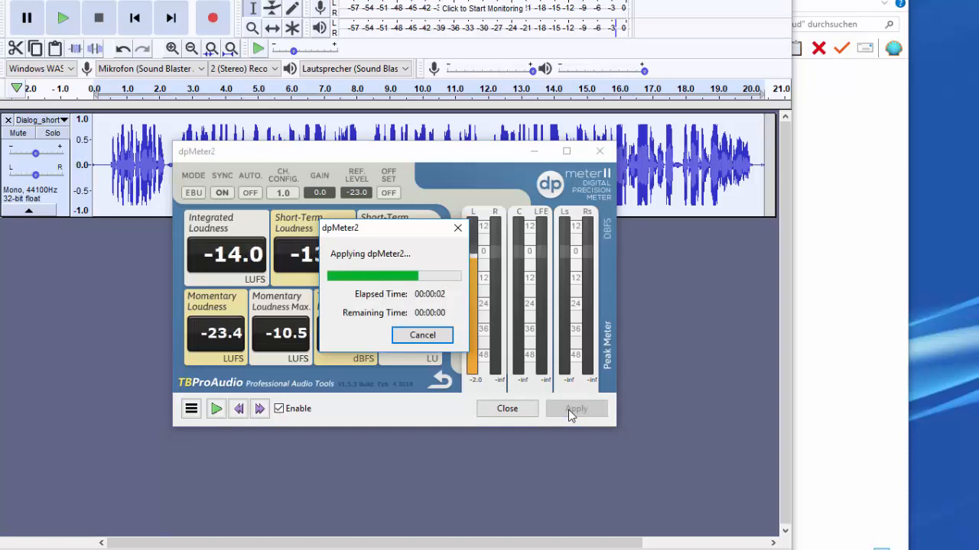